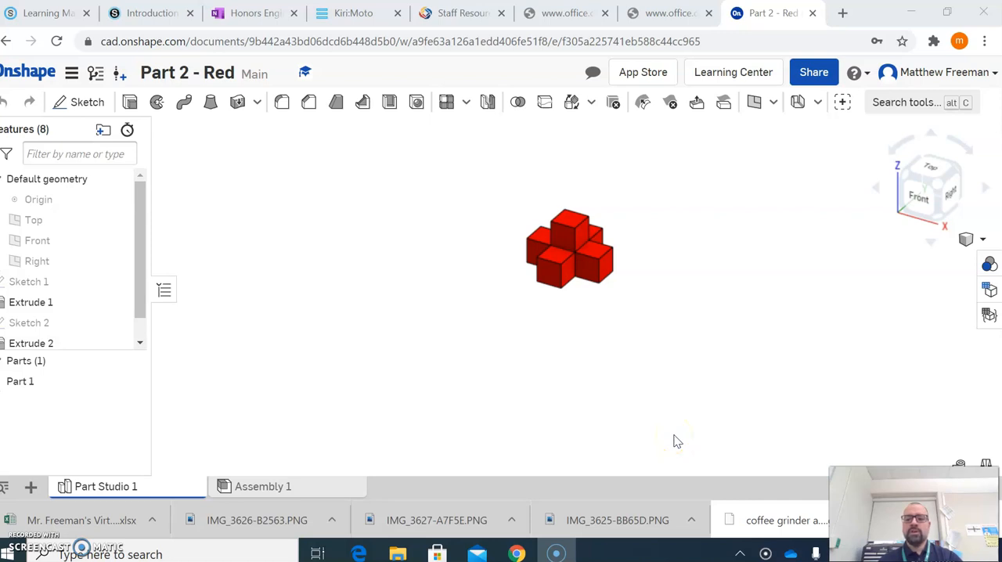
mouse_move(677, 297)
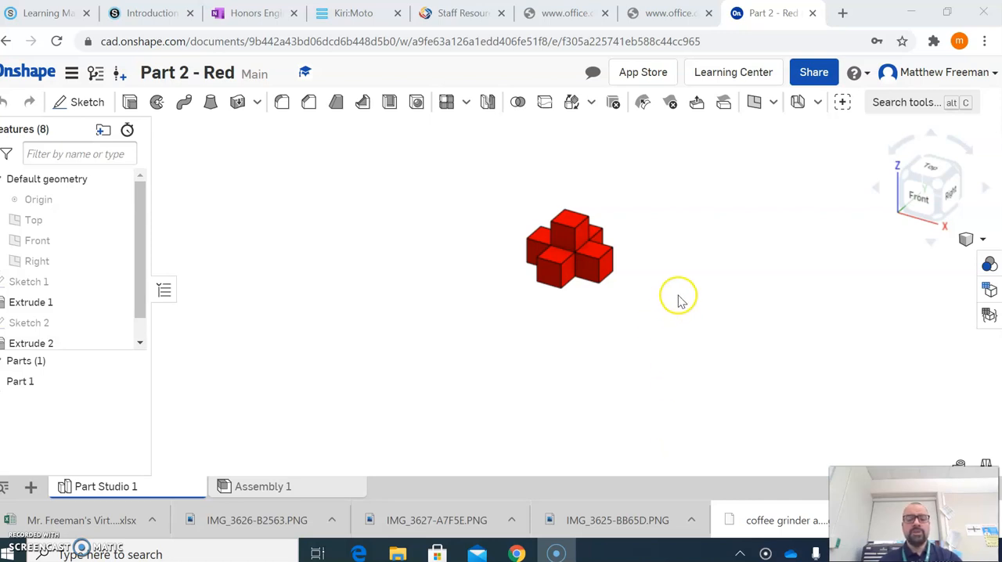
mouse_move(670, 270)
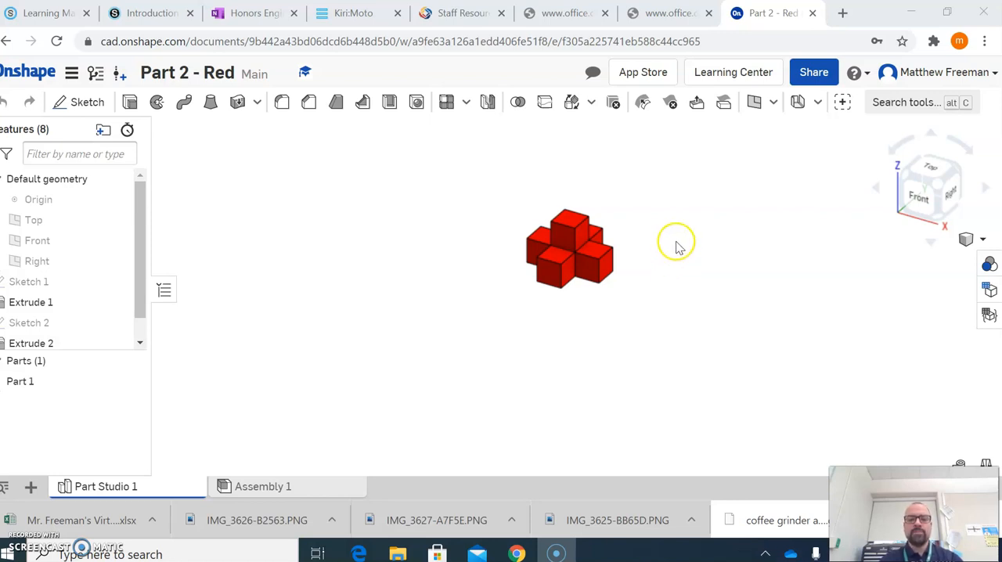
mouse_move(705, 231)
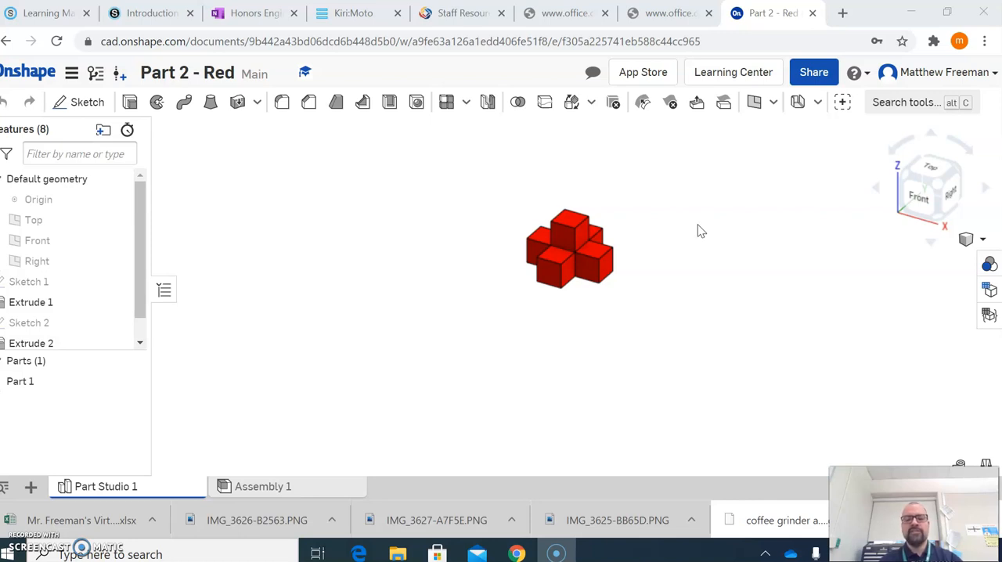
mouse_move(663, 263)
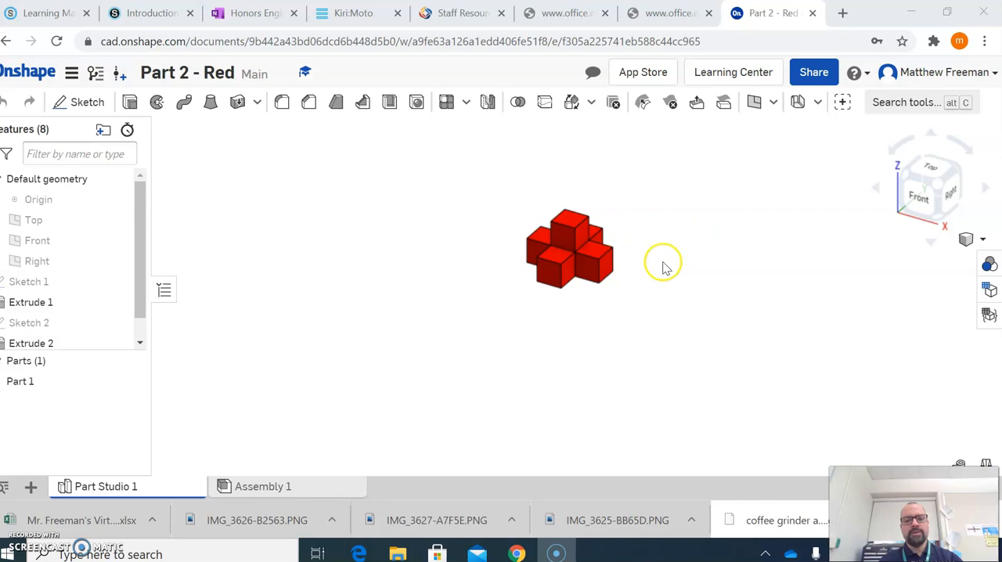
mouse_move(670, 254)
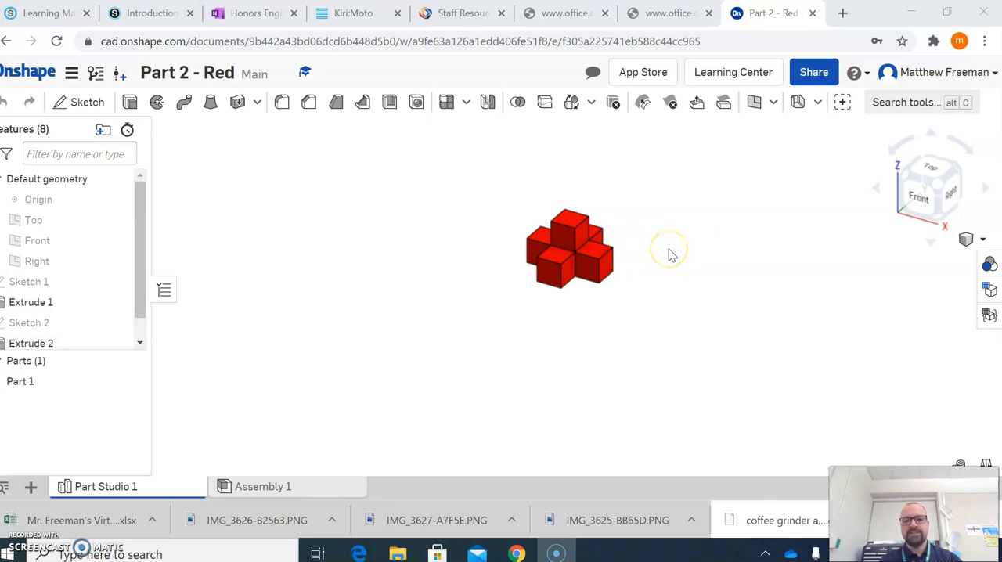
mouse_move(670, 253)
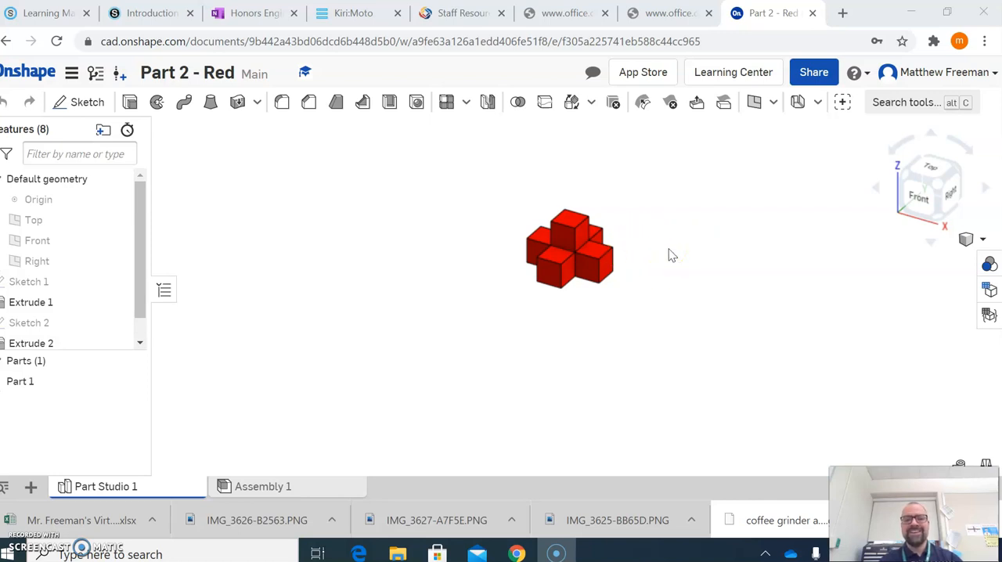
mouse_move(635, 254)
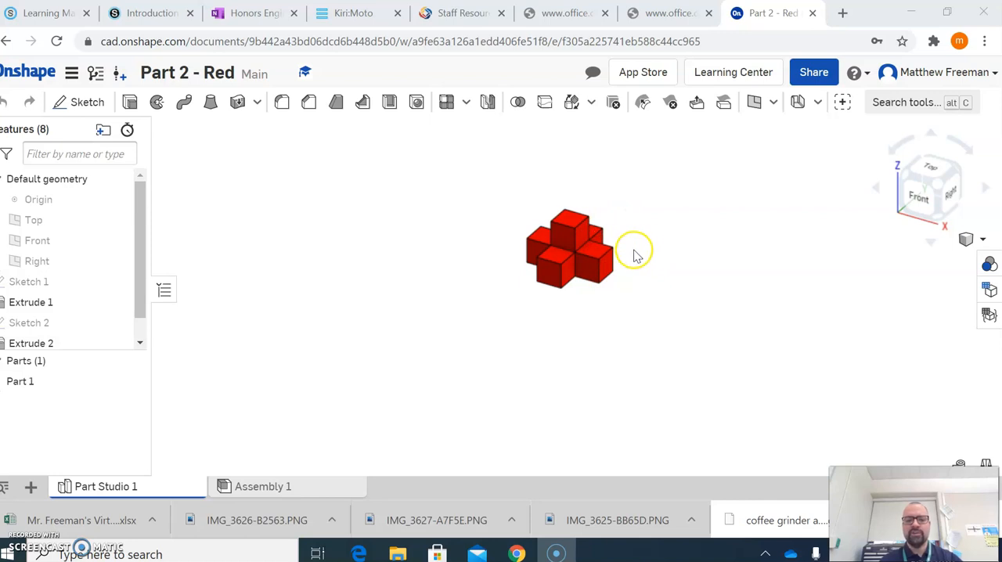
mouse_move(579, 253)
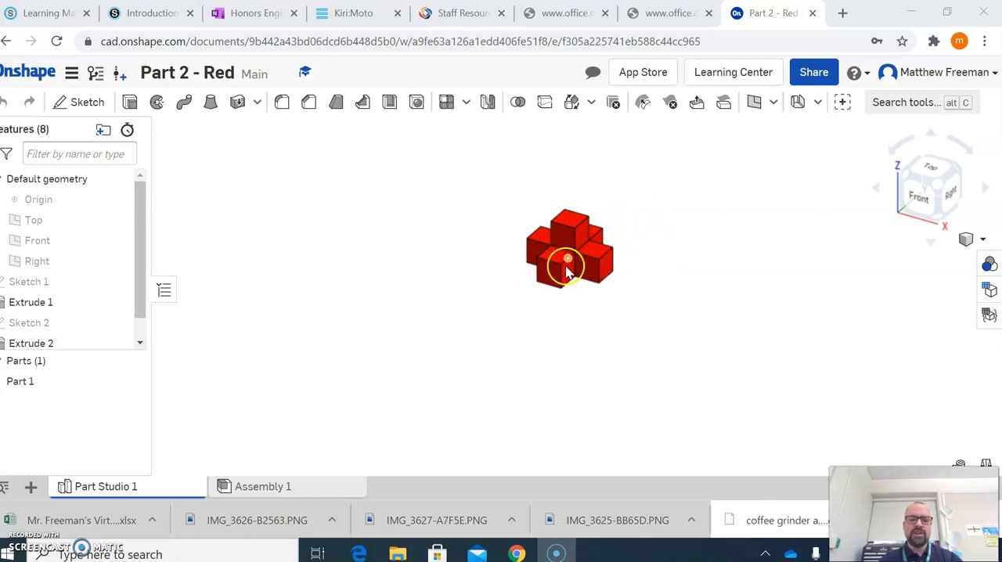
mouse_move(686, 216)
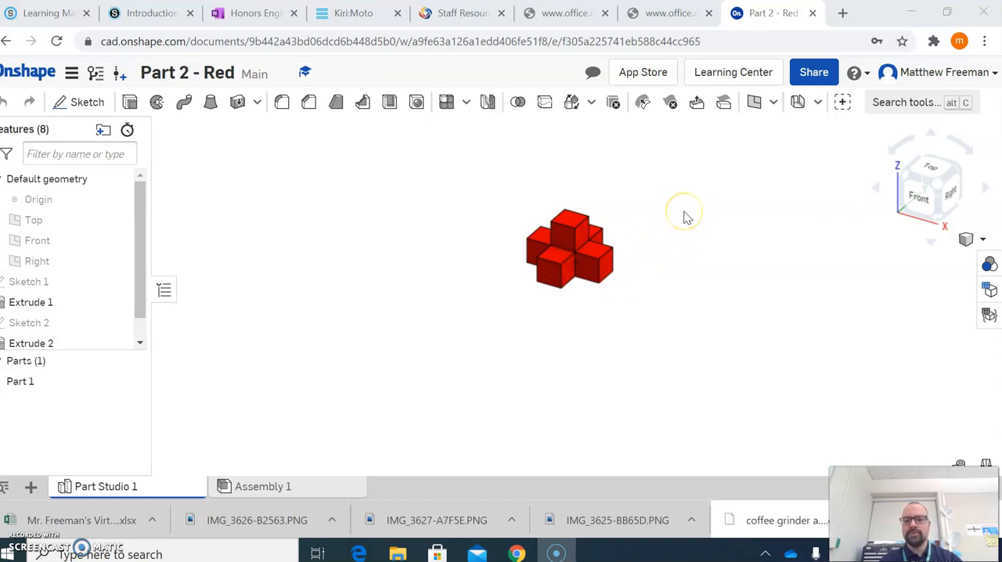
Orbit the red part to view it from a different, tilted angle.
drag(686, 212, 664, 252)
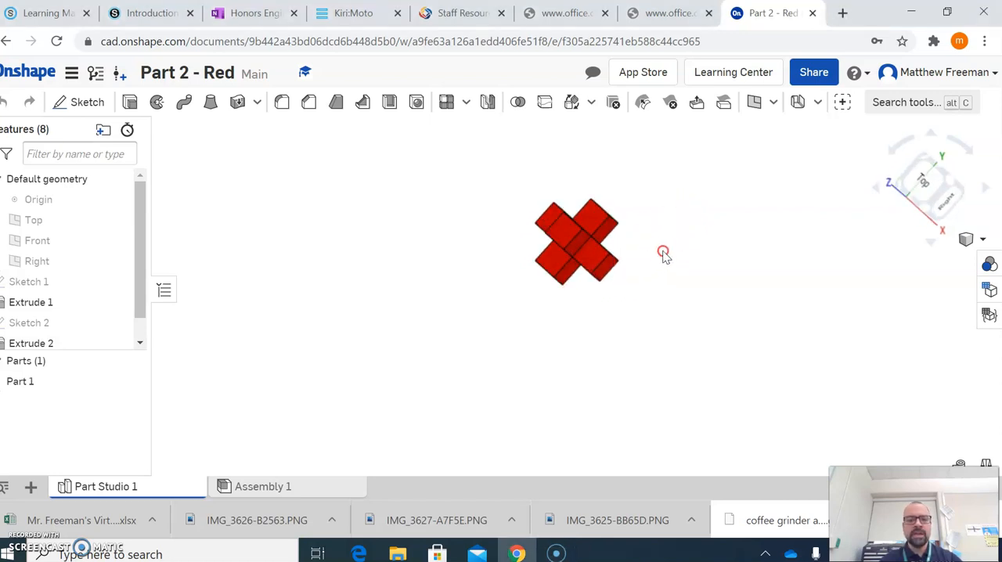
drag(664, 252, 639, 174)
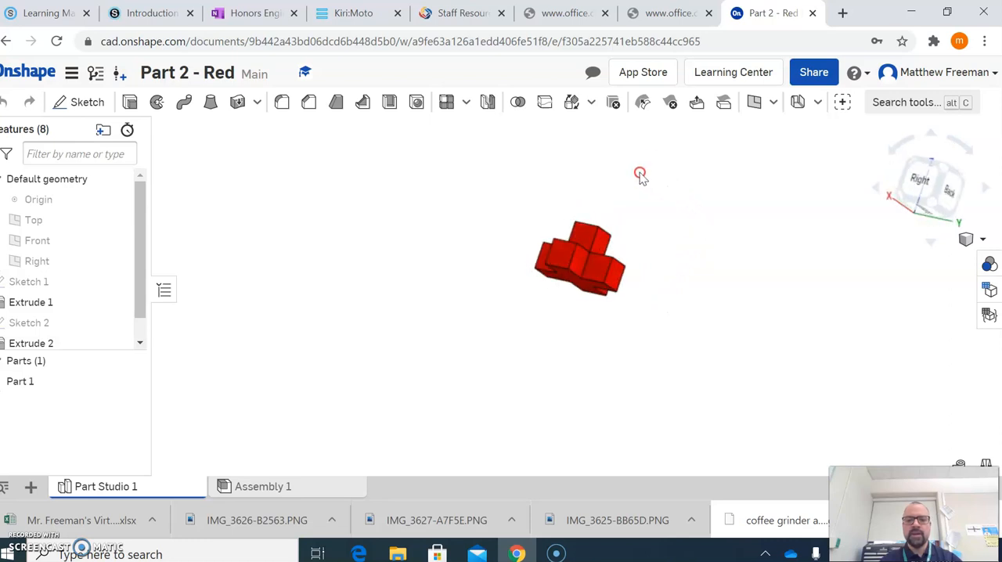
drag(640, 173, 463, 322)
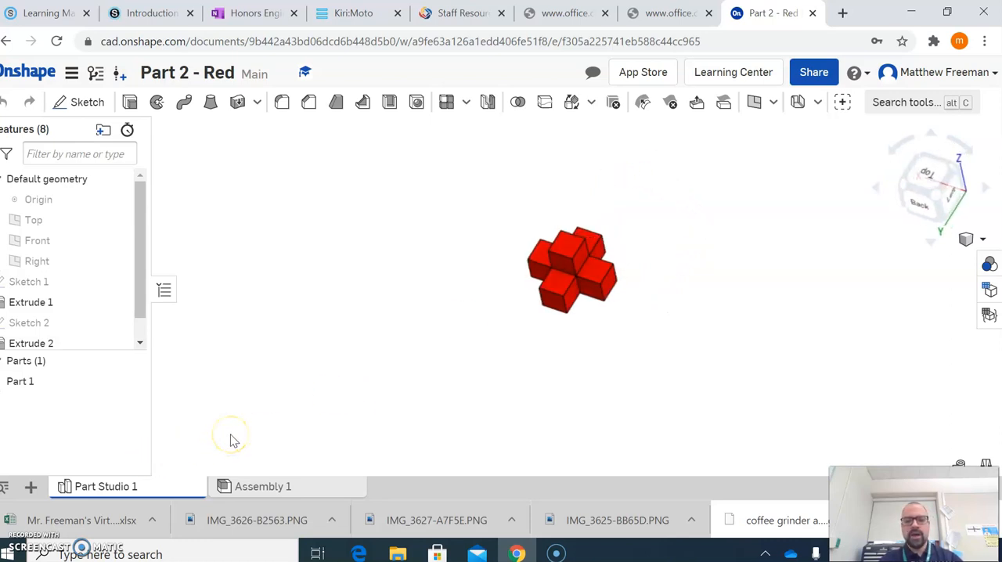
mouse_move(23, 382)
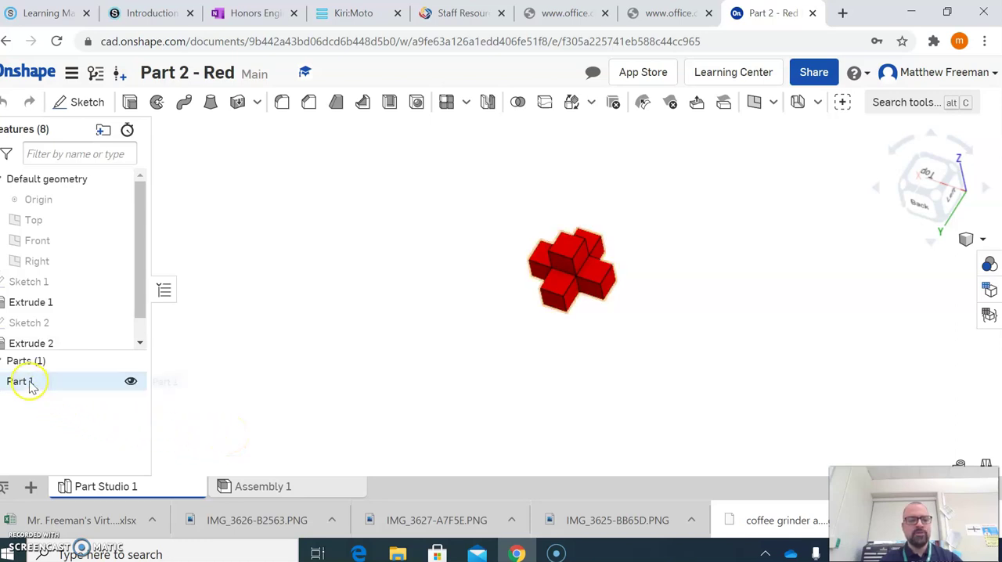
mouse_move(23, 382)
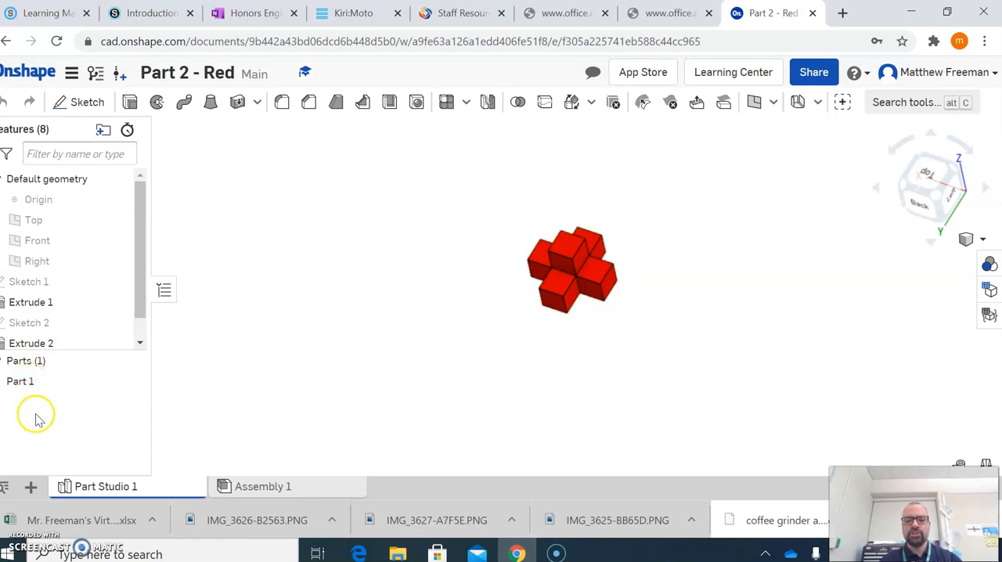
Select Part 1 in the parts list and bring up its context menu of actions.
click(19, 381)
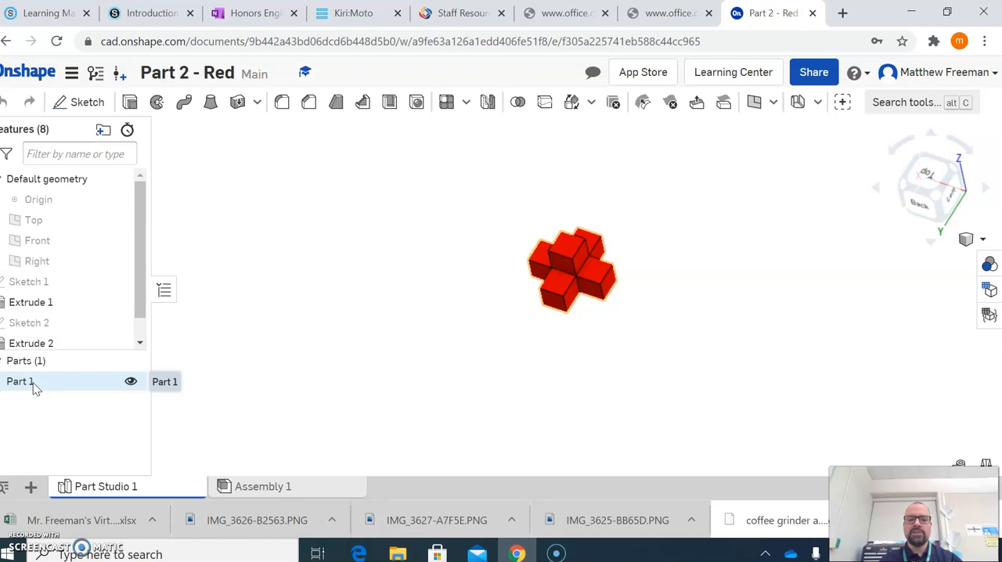
right_click(19, 382)
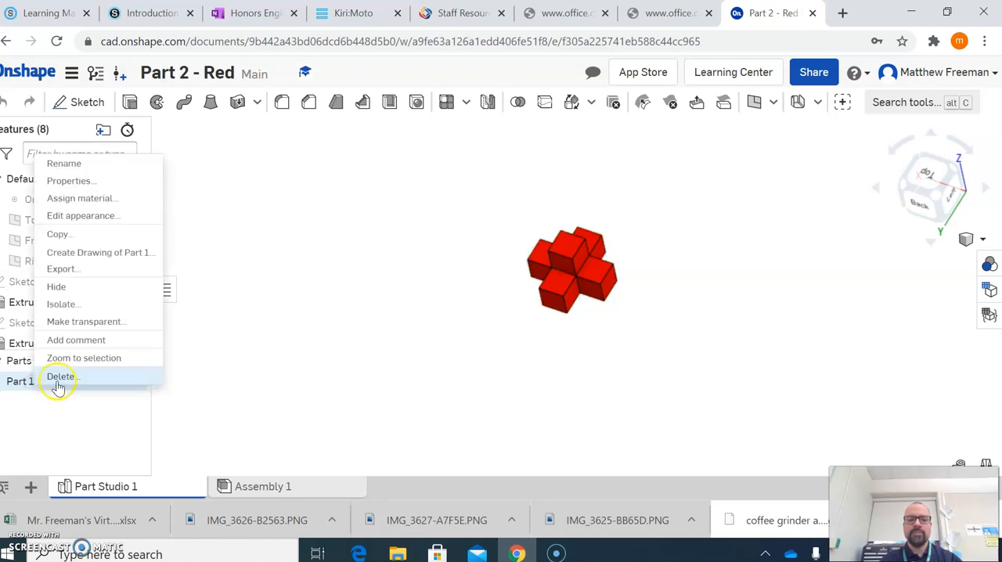
mouse_move(88, 284)
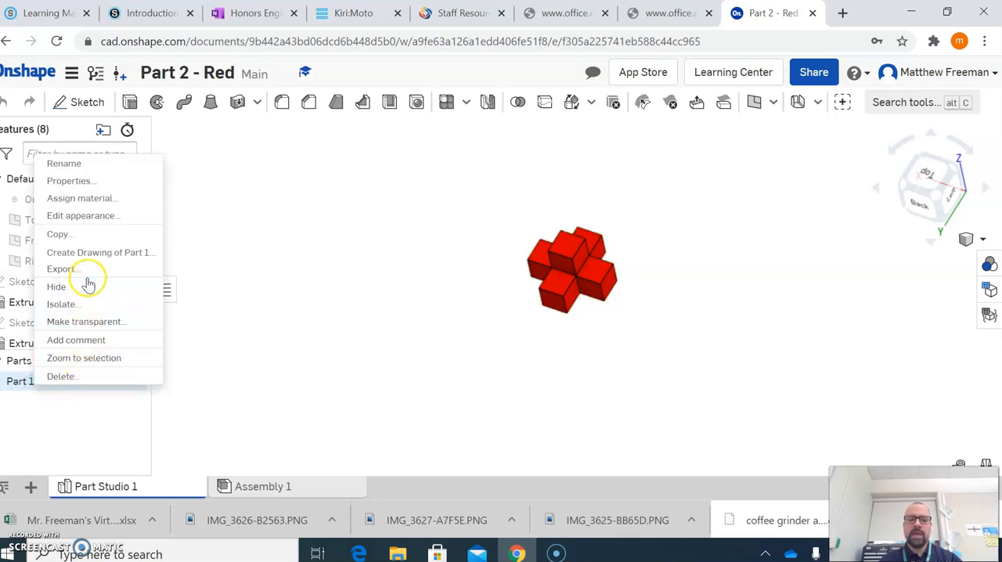
mouse_move(63, 269)
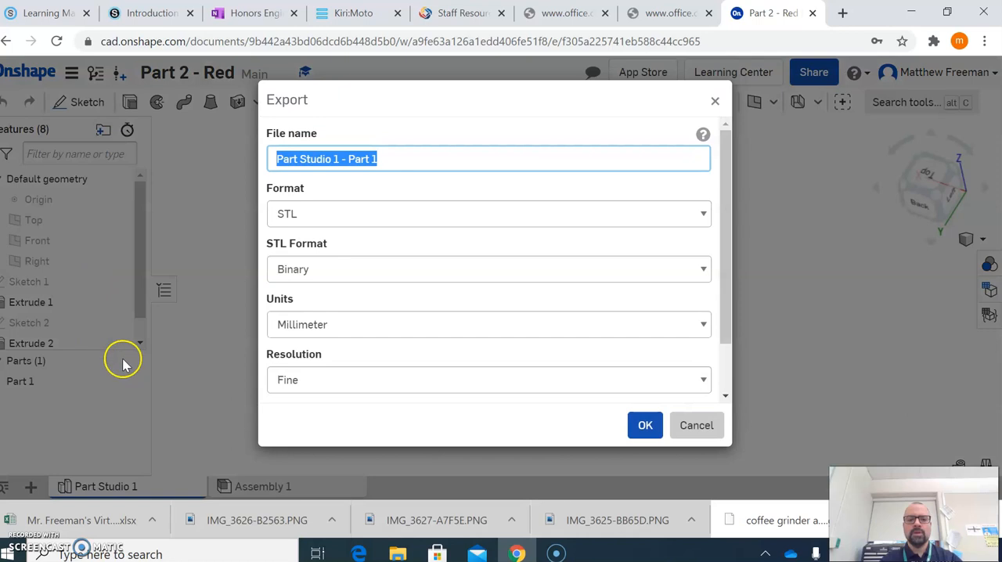
mouse_move(316, 217)
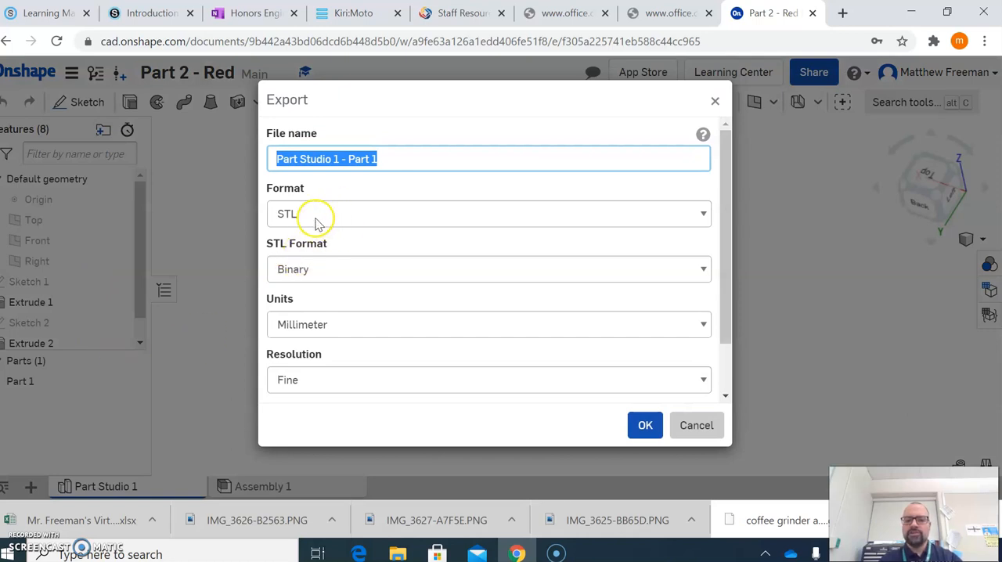
mouse_move(301, 228)
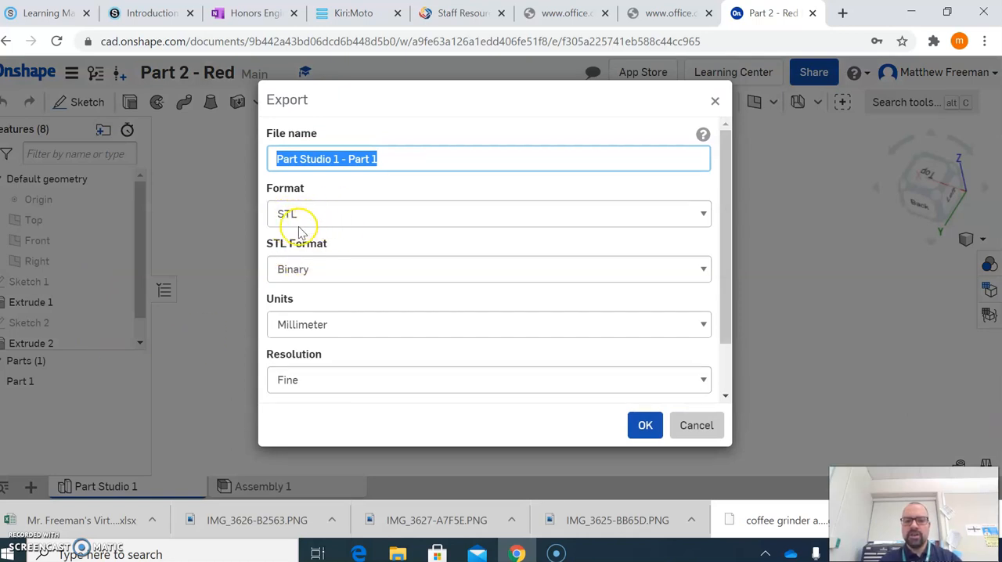
mouse_move(328, 391)
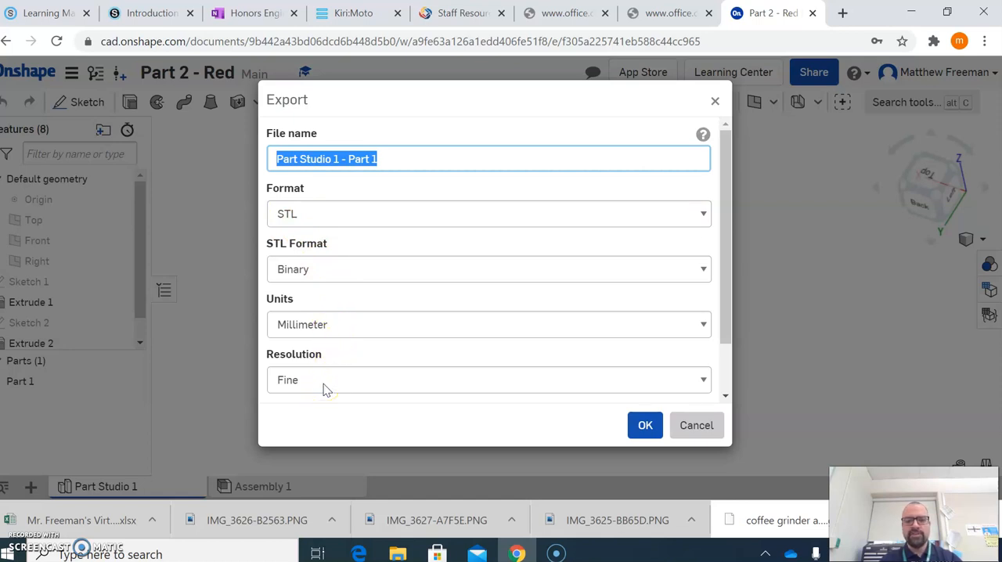
mouse_move(332, 347)
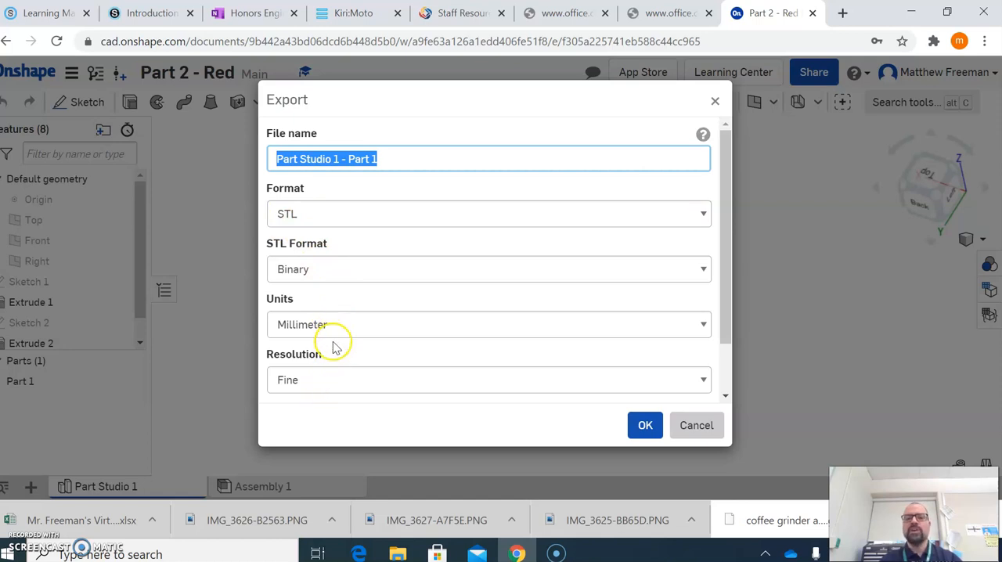
mouse_move(342, 328)
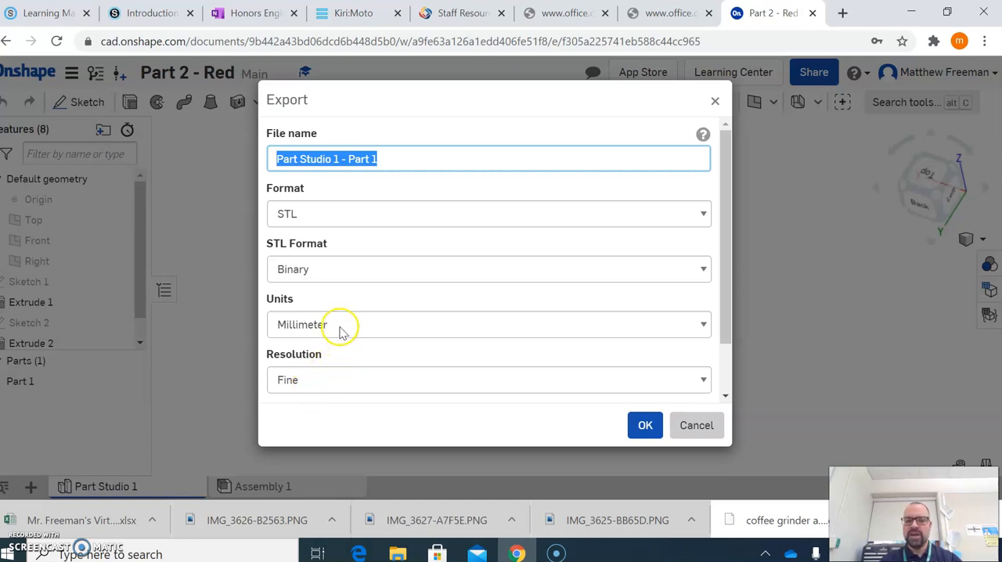
mouse_move(357, 266)
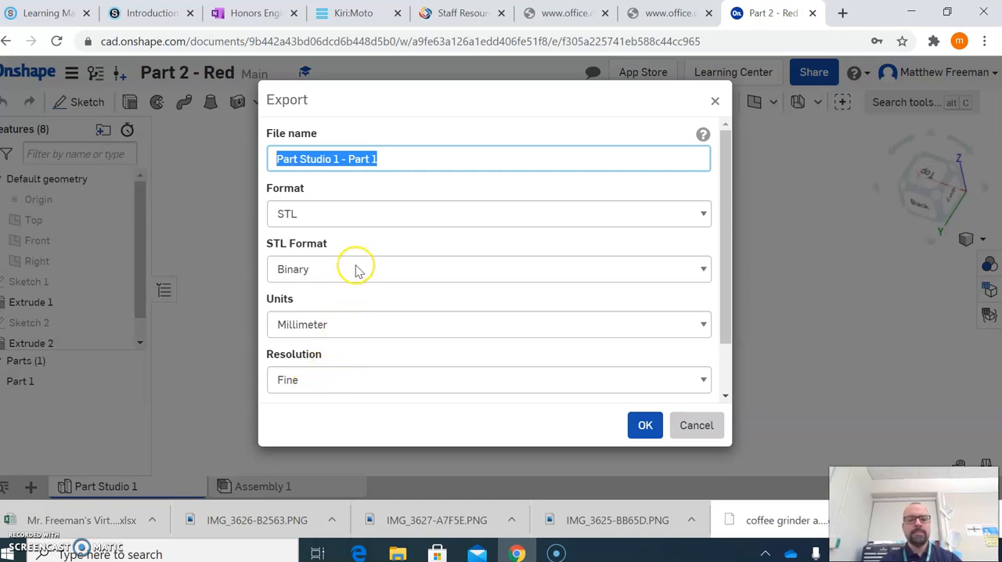
mouse_move(274, 191)
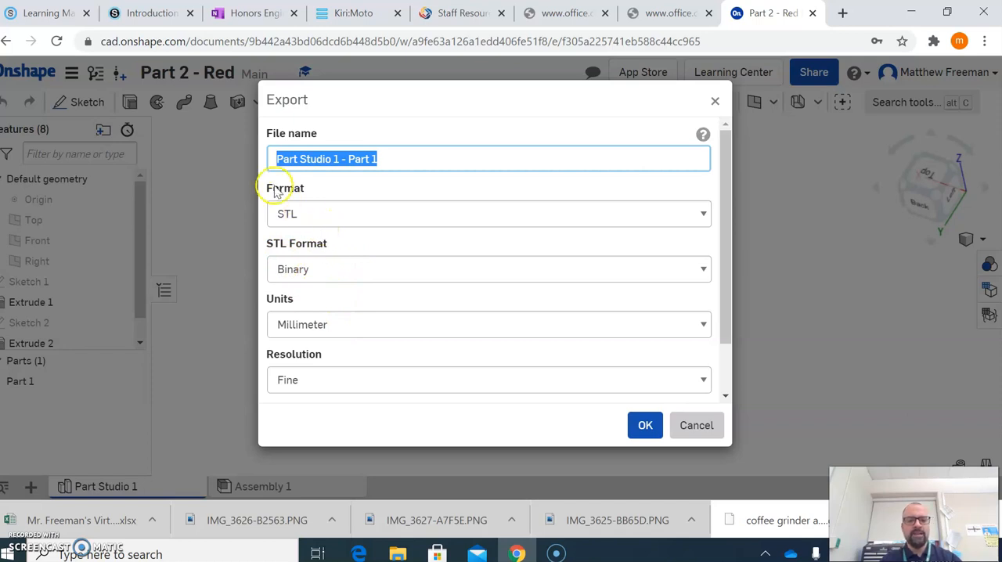
mouse_move(285, 238)
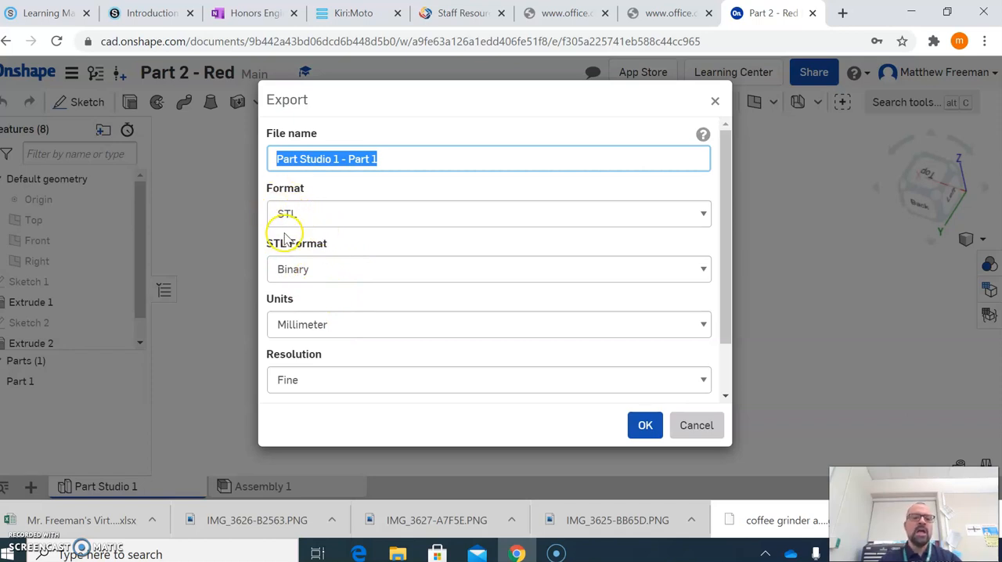
mouse_move(368, 219)
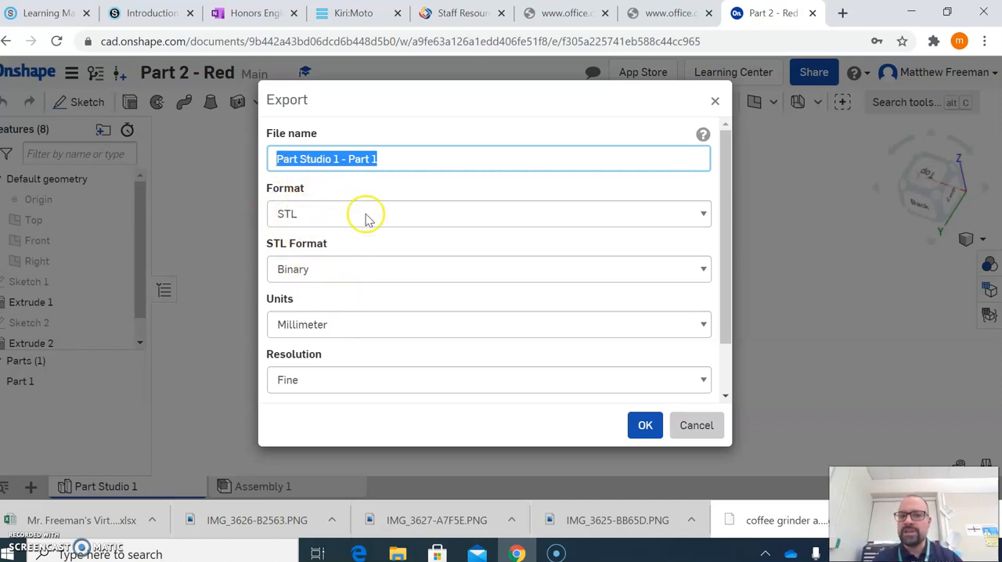
mouse_move(373, 269)
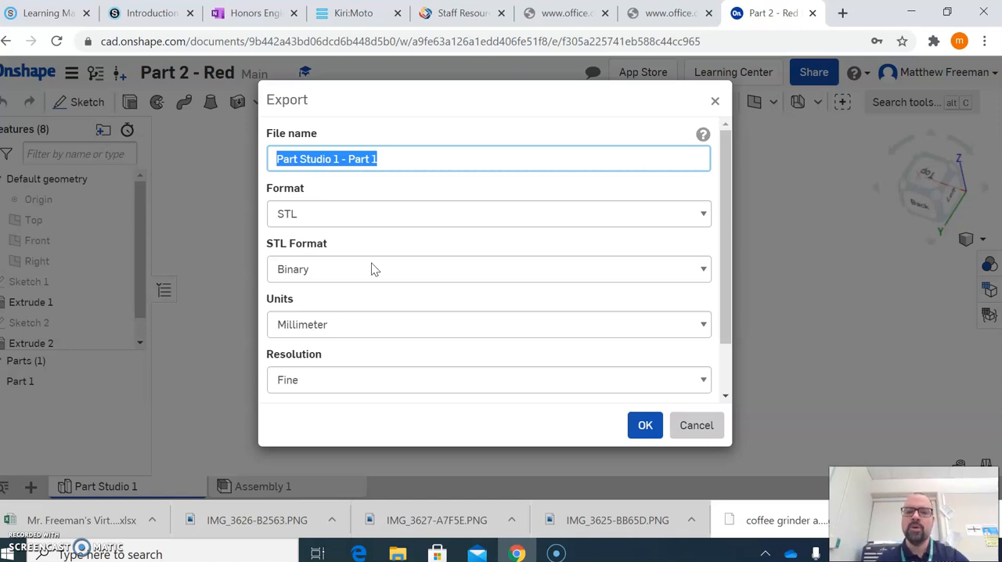
Name the export 'Part 2 - Red' and confirm the STL export so it downloads.
text(Par)
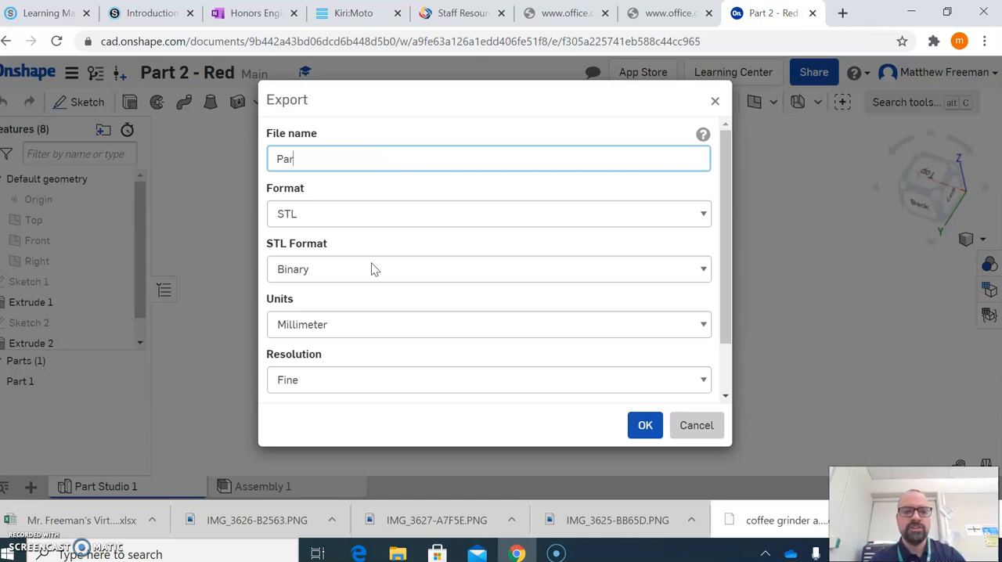
text(t 2)
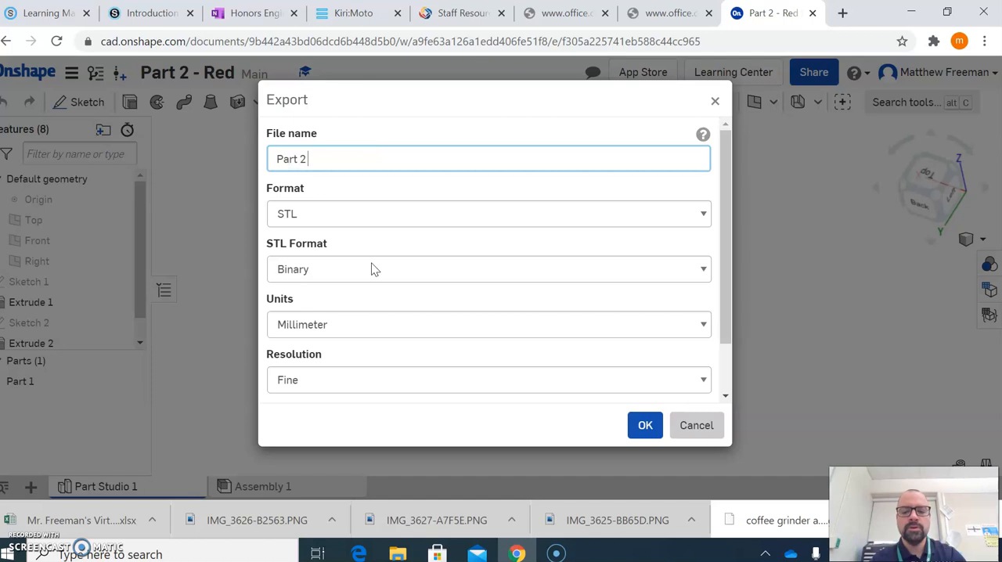
text(- Red)
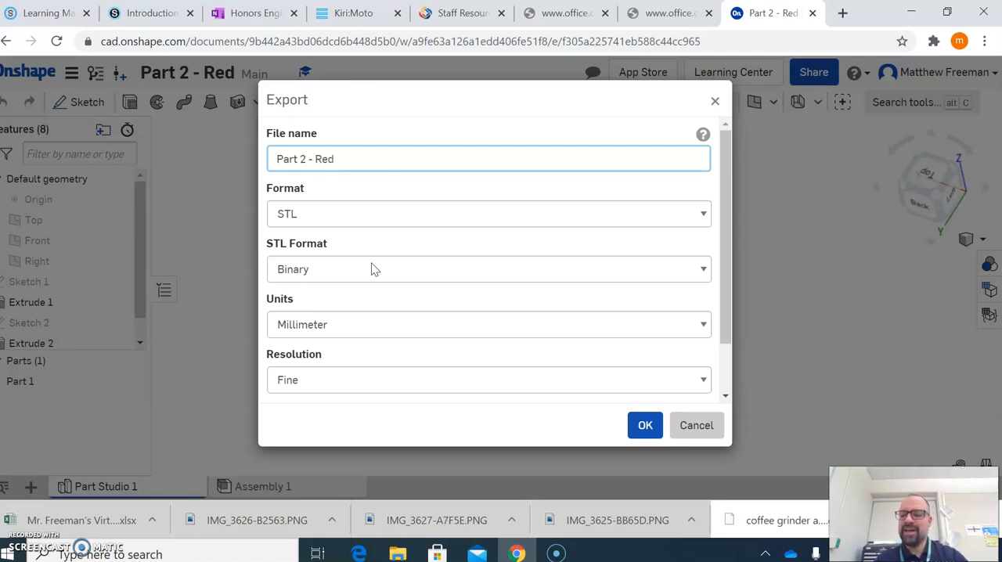
click(489, 159)
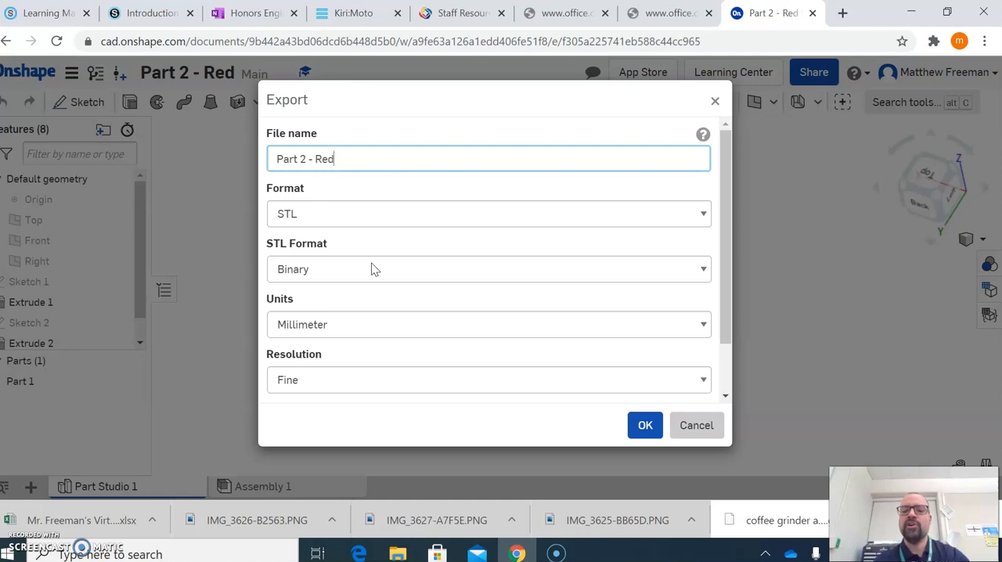
mouse_move(633, 453)
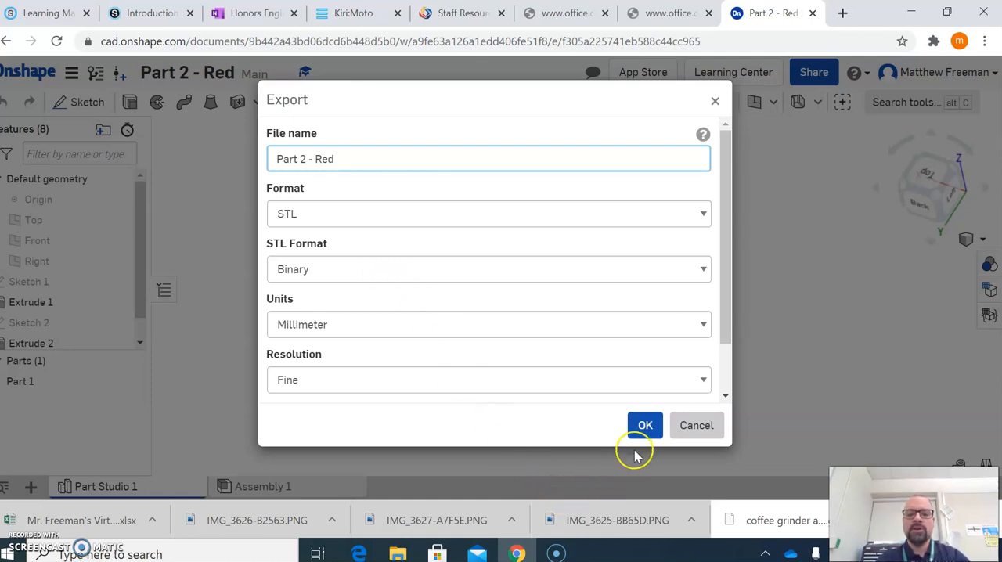
click(645, 425)
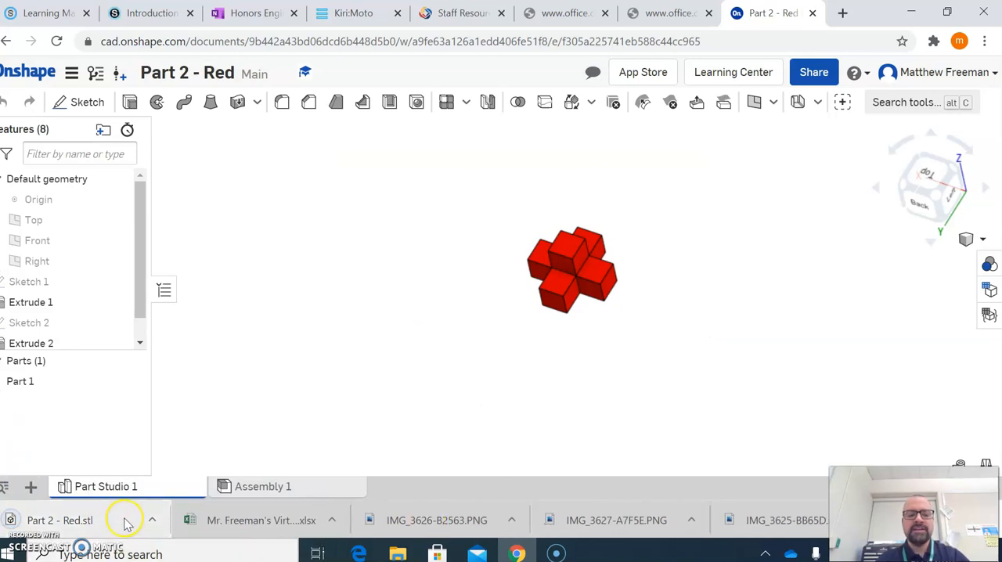
mouse_move(117, 520)
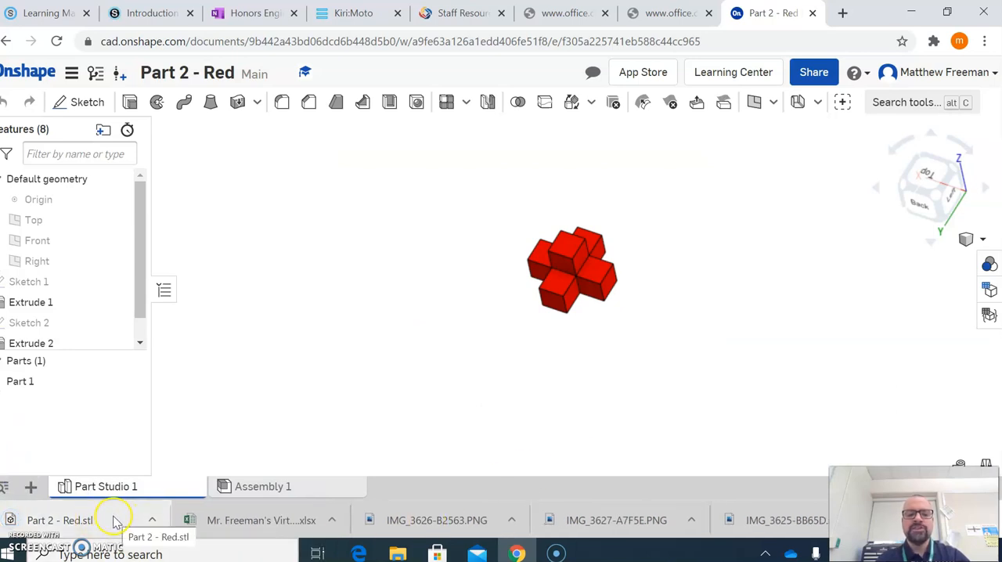
mouse_move(150, 520)
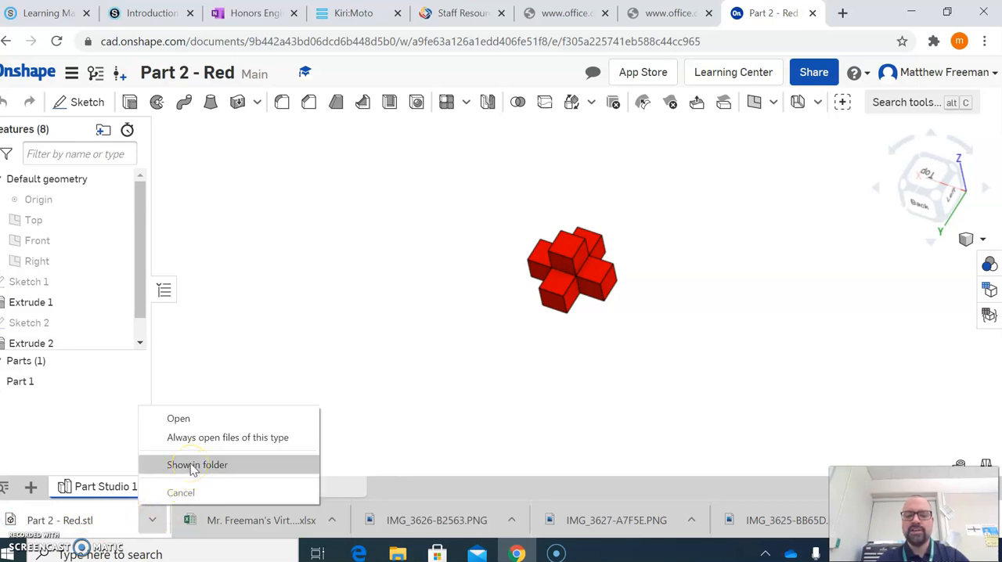
Show the downloaded 'Part 2 - Red.stl' in its Downloads folder in File Explorer.
click(197, 463)
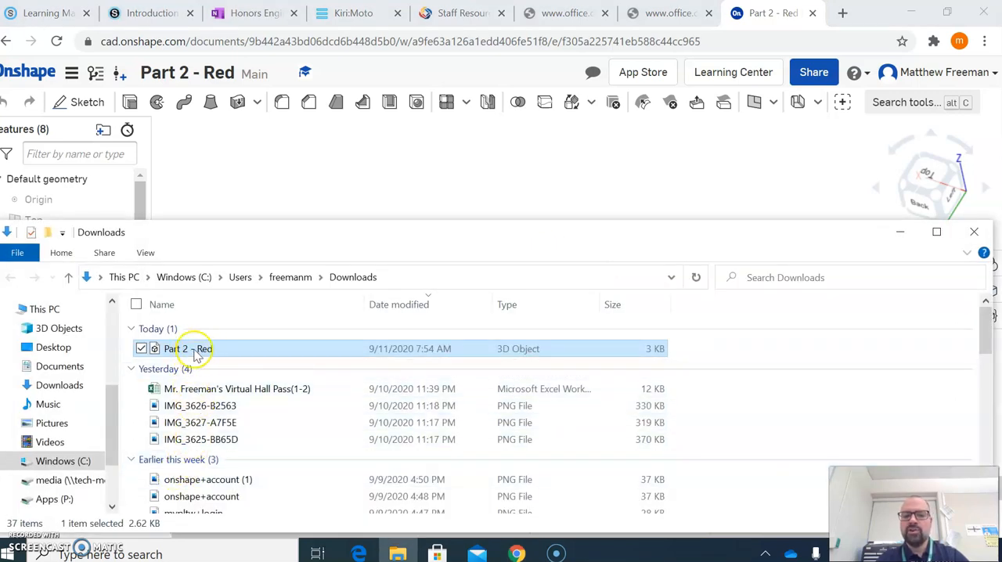
mouse_move(207, 348)
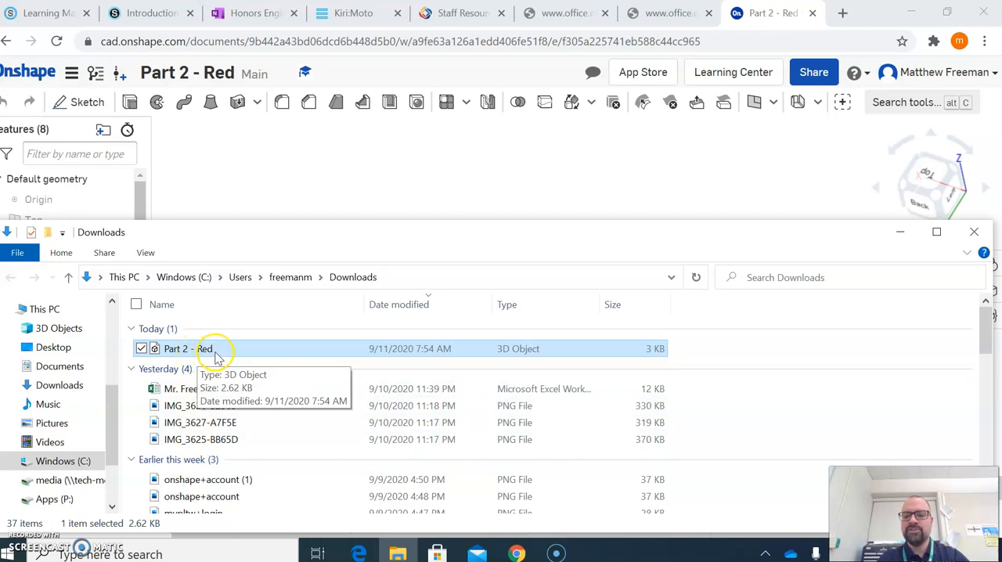